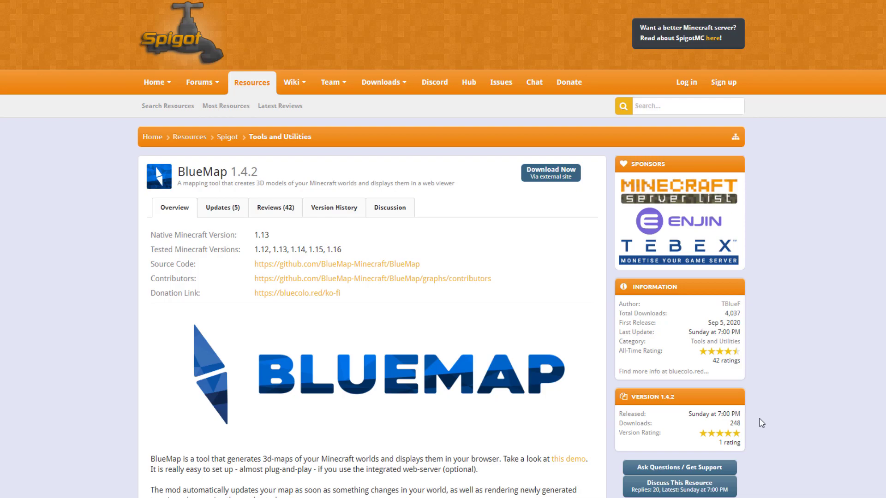
mouse_move(529, 384)
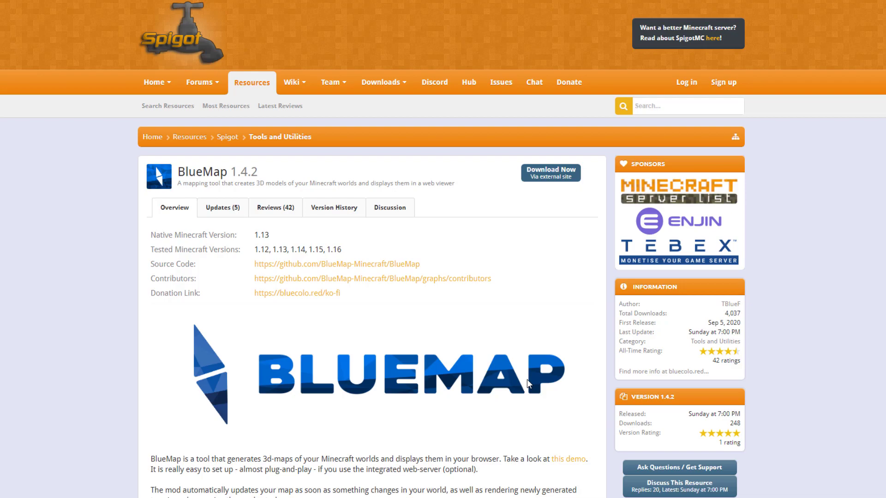
mouse_move(503, 383)
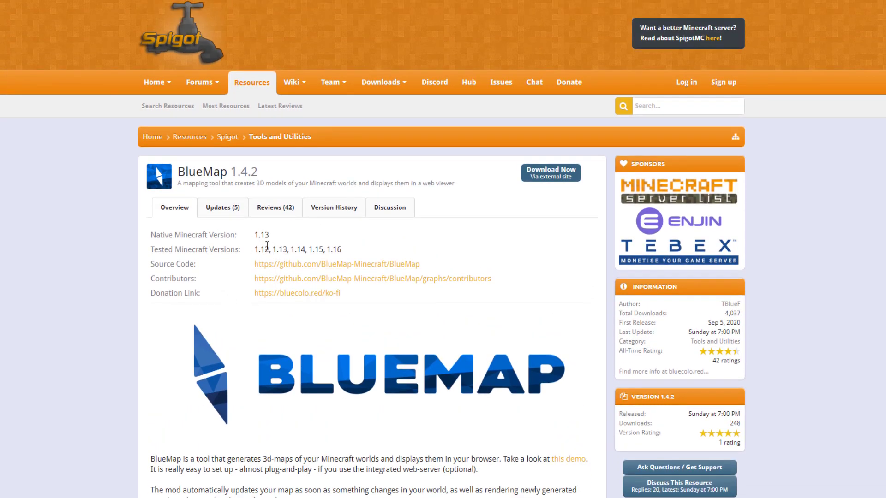
mouse_move(496, 262)
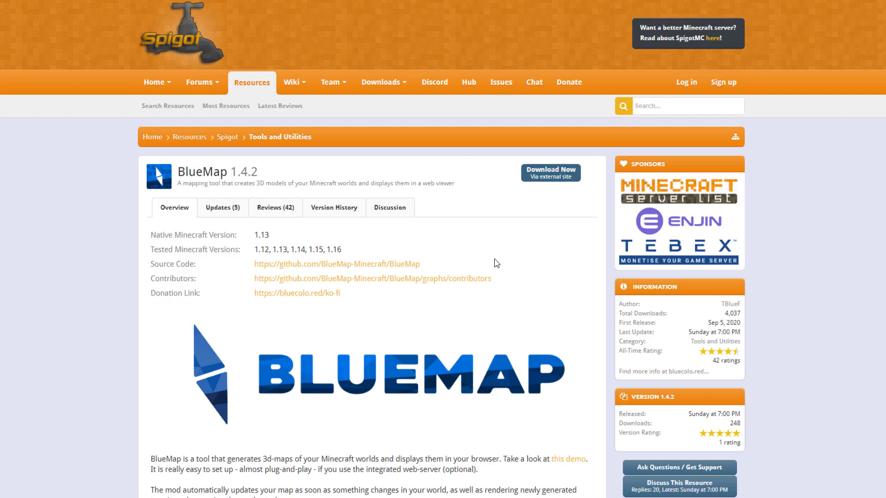
Step: Open the BlueMap live demo map from the 'this demo' link
scroll("down", 3)
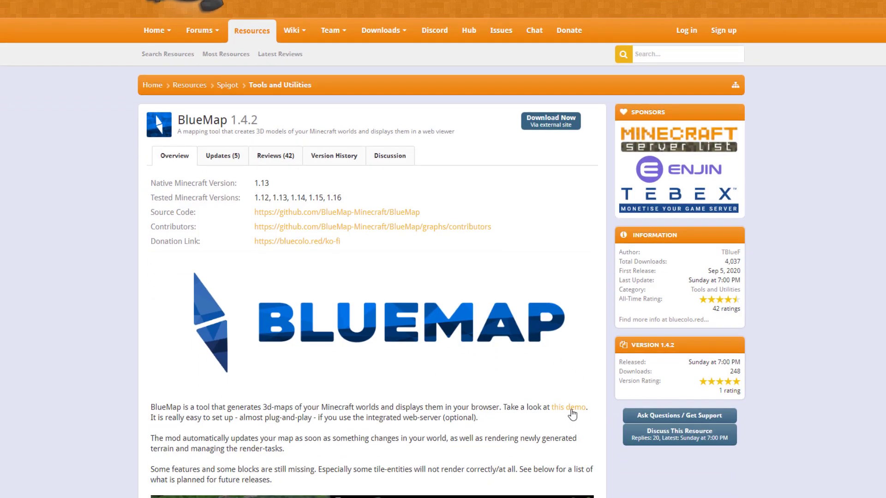
mouse_move(569, 407)
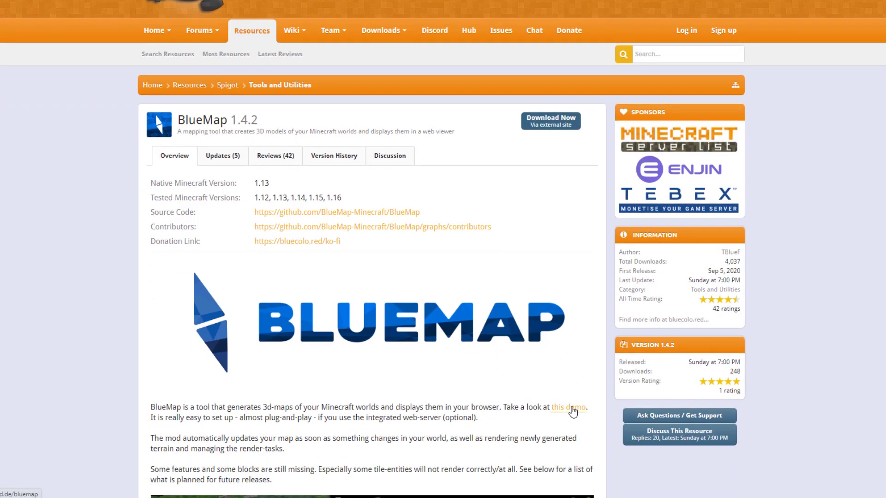
left_click(570, 407)
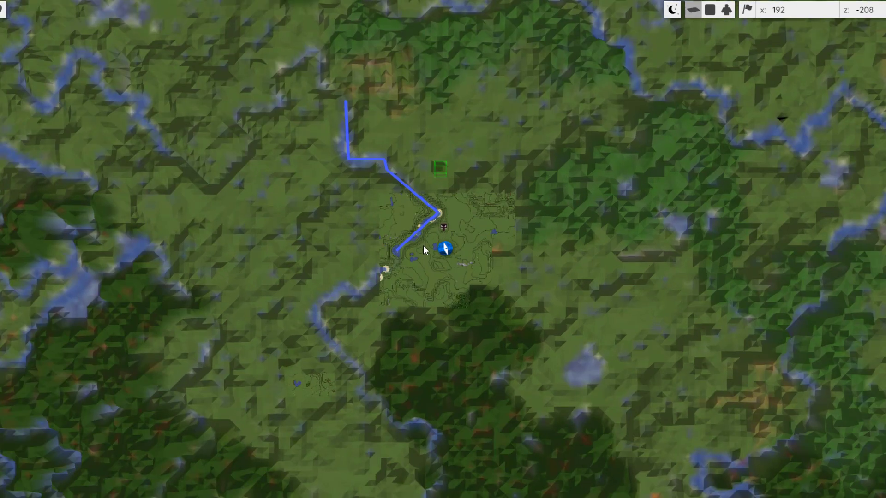
scroll("up", 3)
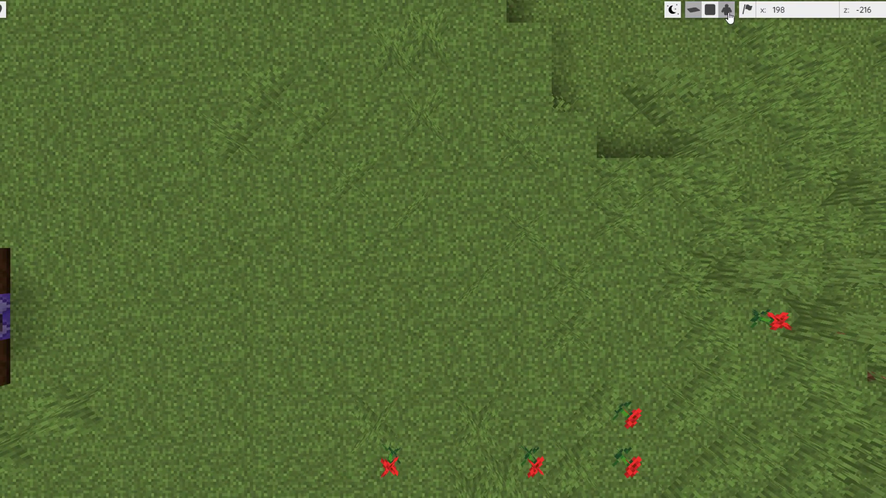
Step: Explore the demo world in ground-level 3D, flat top-down and perspective views
left_click(726, 10)
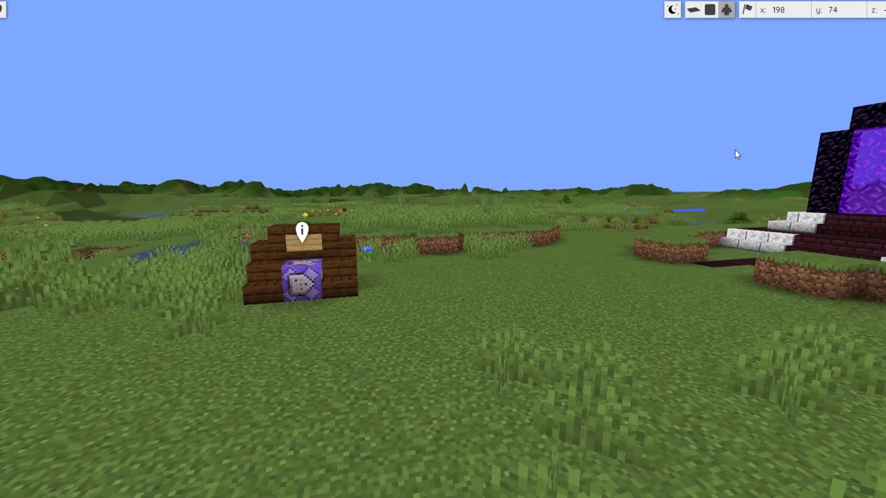
mouse_move(96, 139)
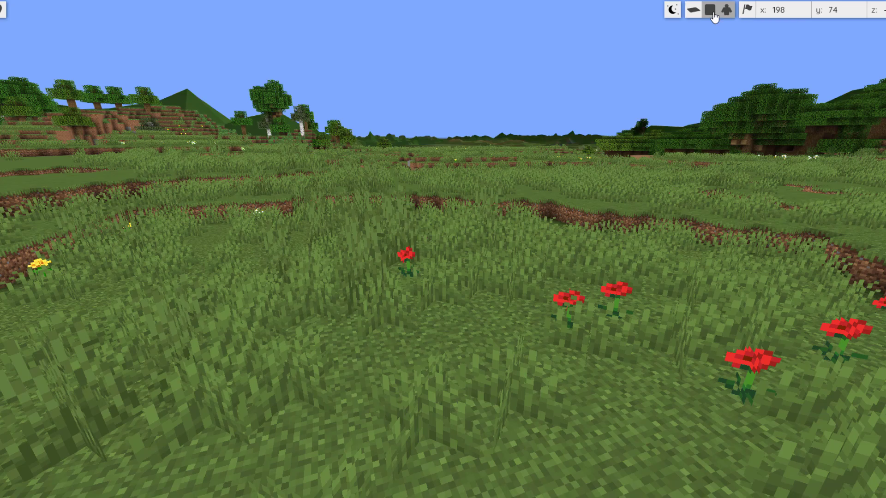
left_click(726, 9)
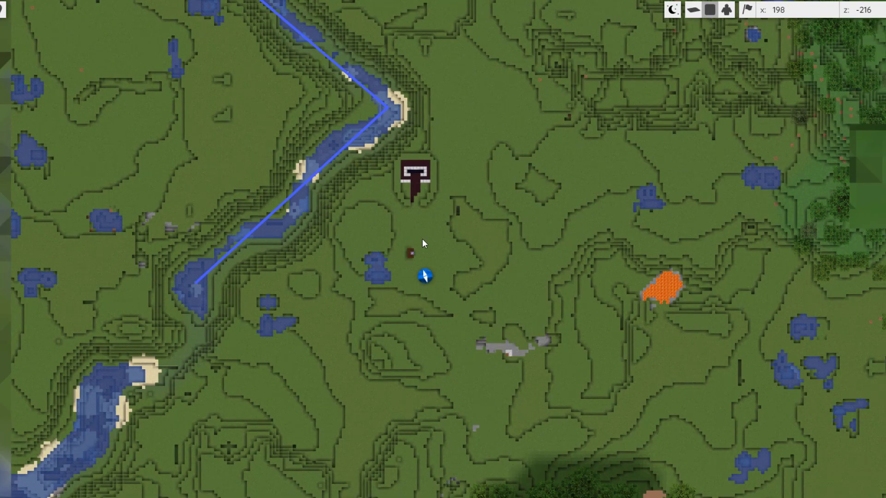
left_click(693, 9)
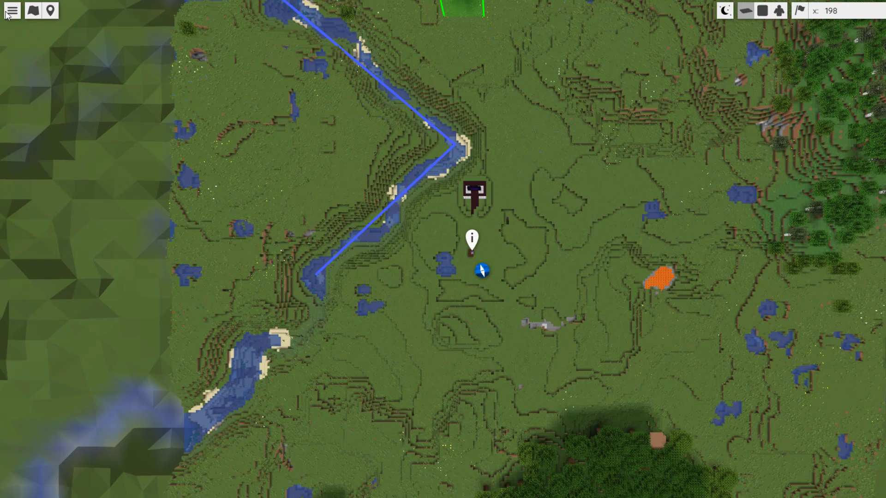
Step: Switch the demo to the Sarina map from the main menu's map list
left_click(12, 10)
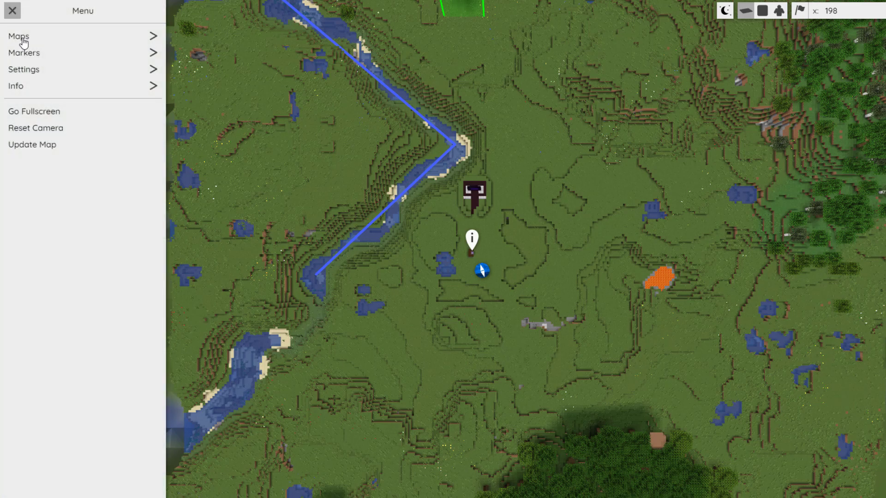
mouse_move(18, 36)
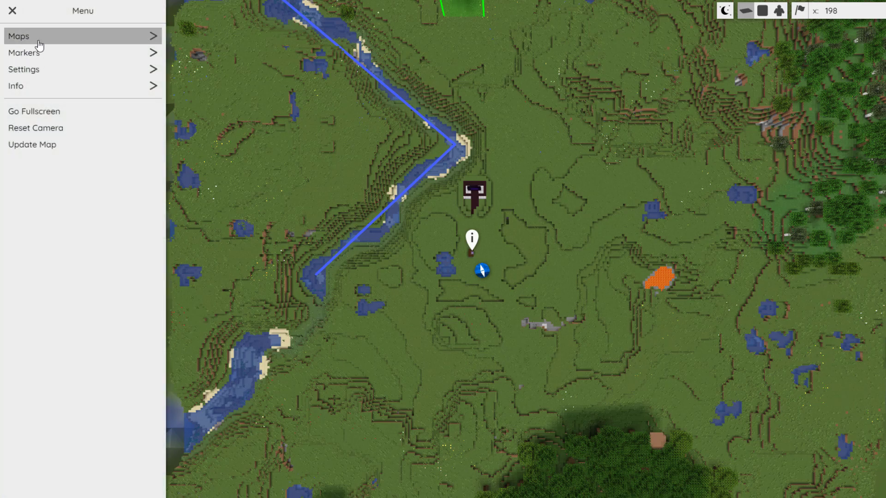
mouse_move(64, 52)
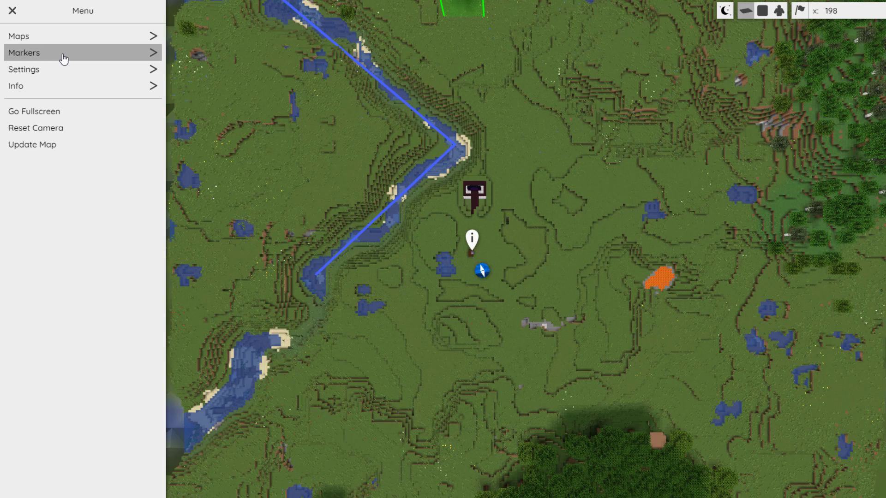
mouse_move(34, 119)
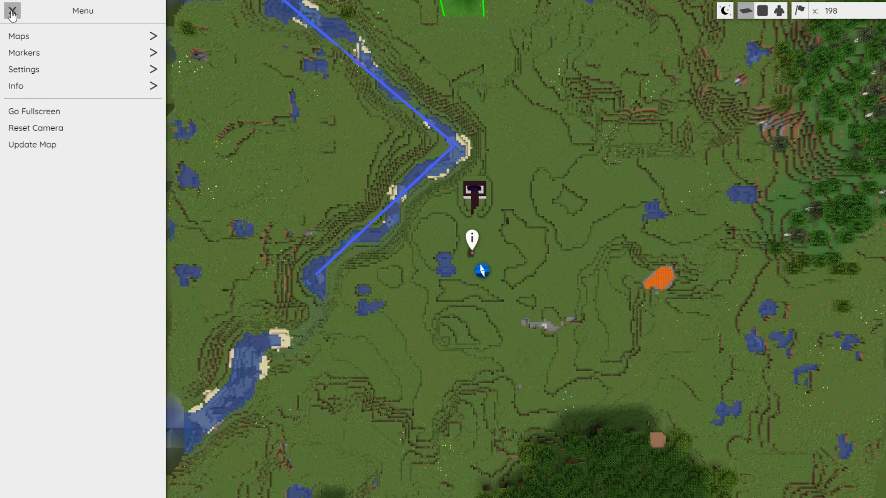
left_click(18, 36)
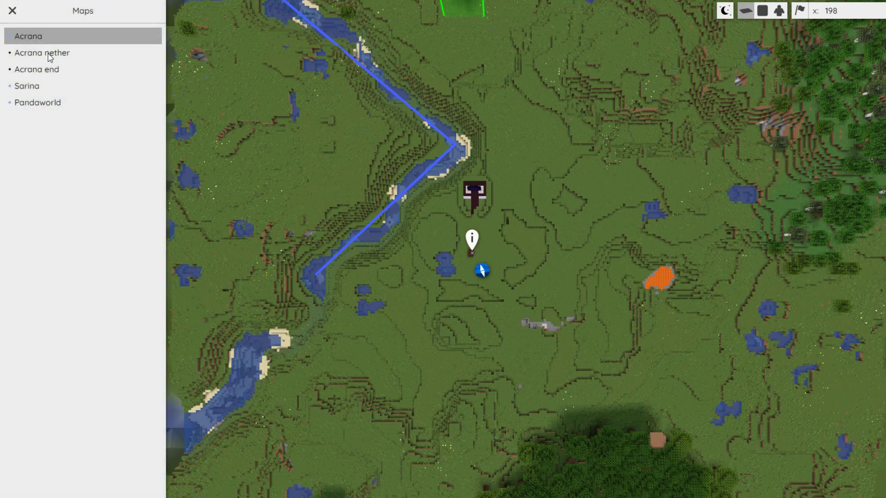
mouse_move(38, 102)
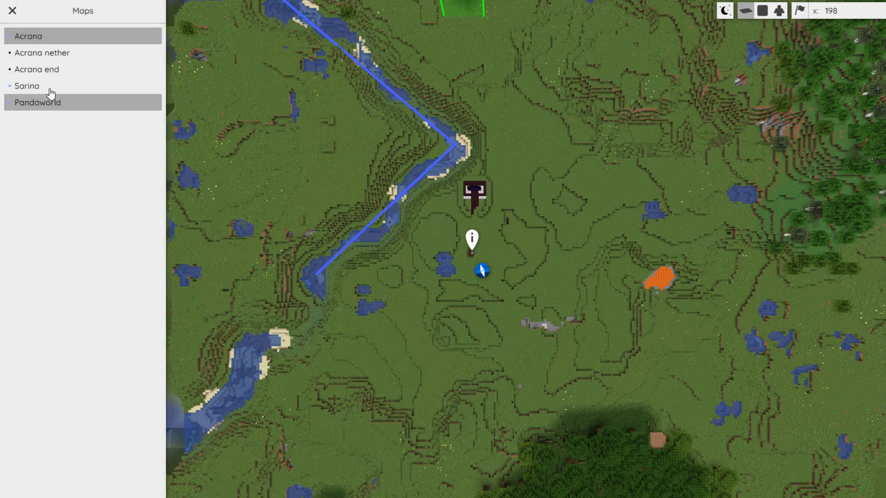
left_click(26, 86)
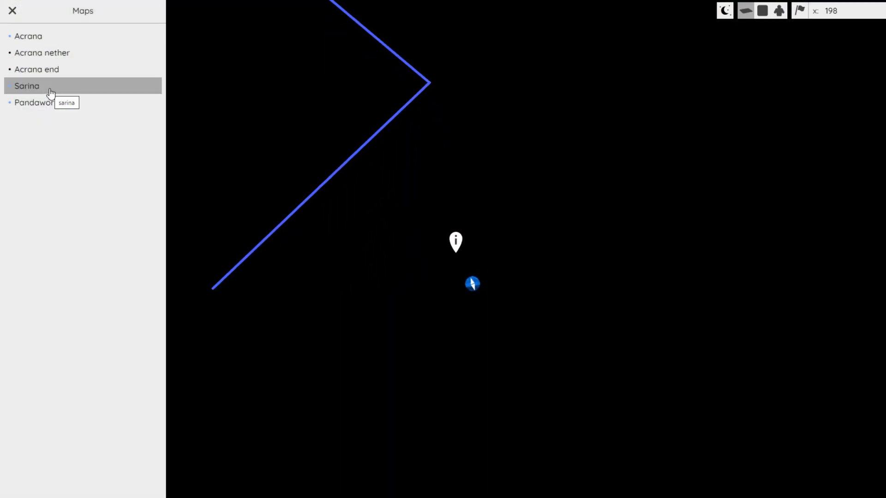
left_click(11, 10)
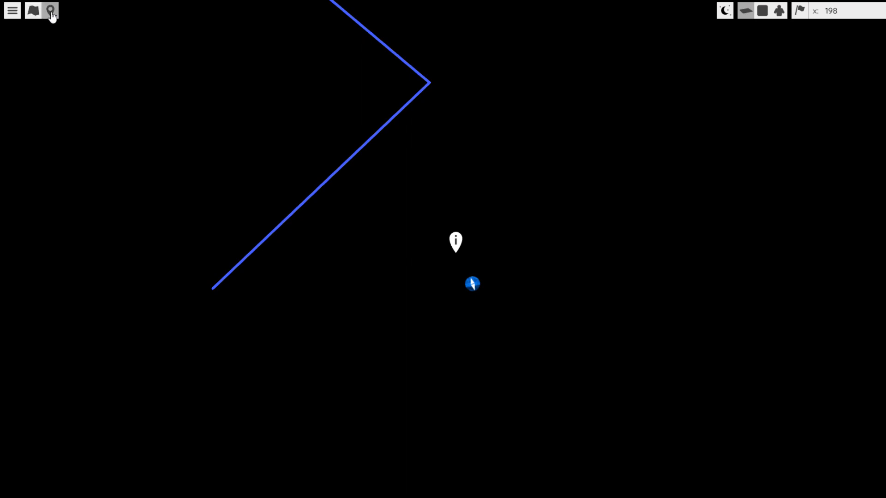
Step: Show the six markers of the POIs set in the Markers panel
left_click(50, 10)
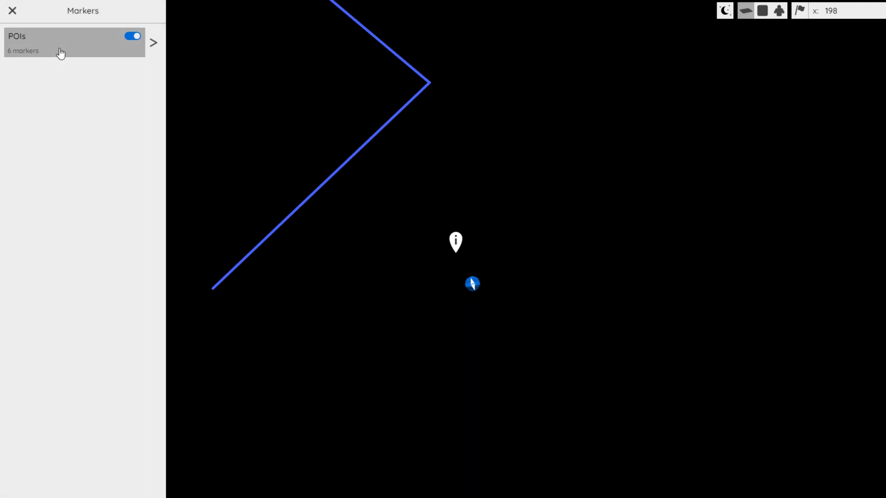
left_click(153, 43)
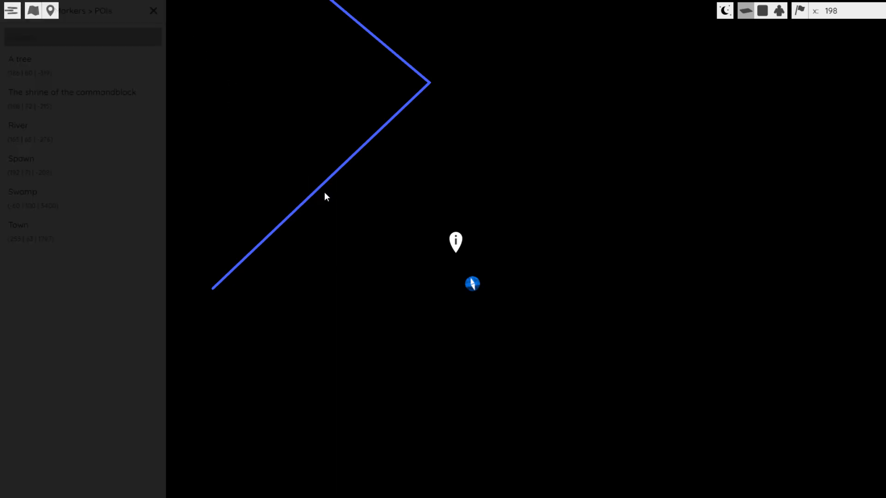
left_click(153, 10)
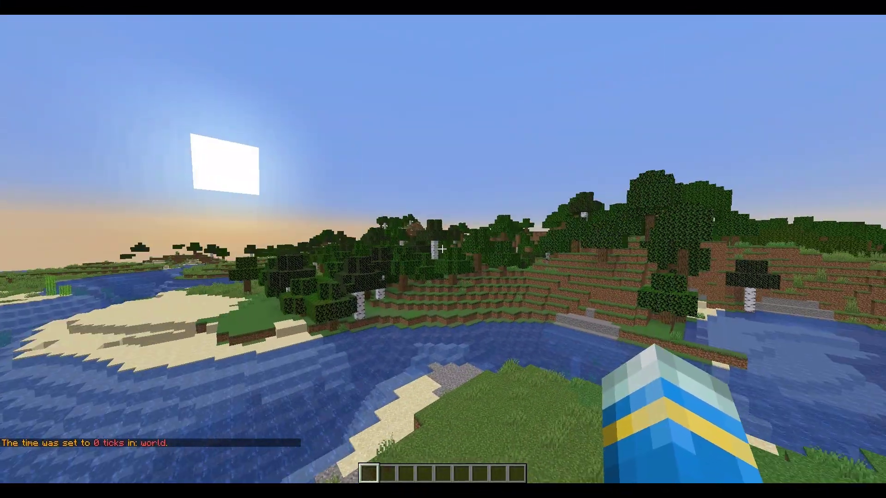
mouse_move(443, 249)
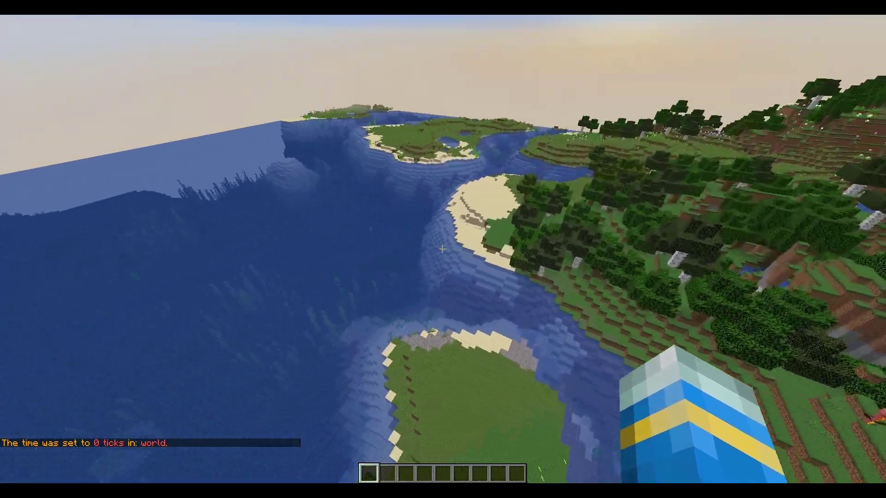
mouse_move(443, 249)
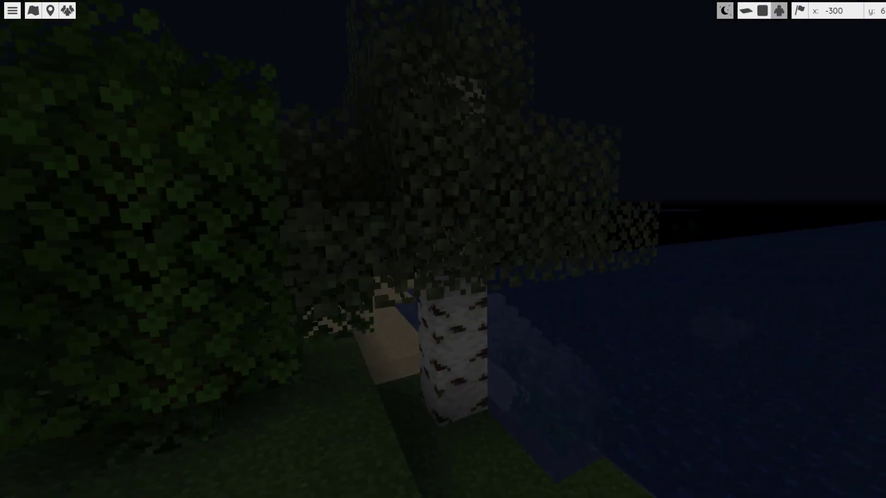
mouse_move(760, 19)
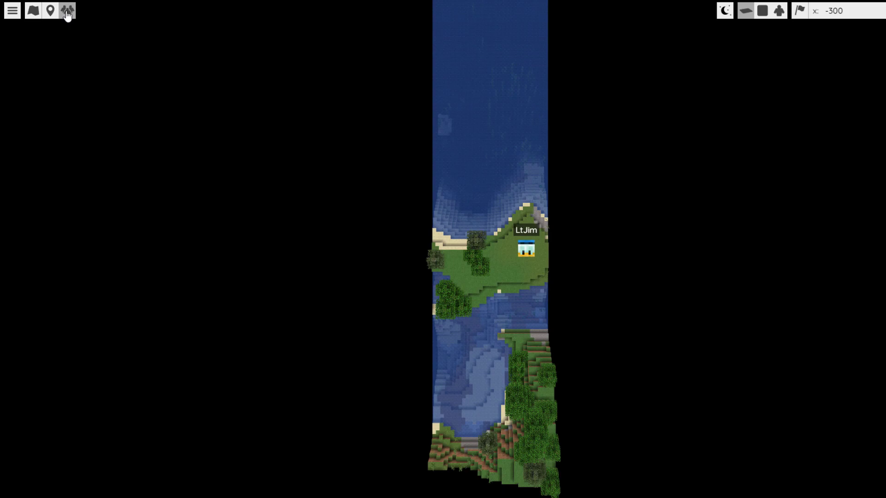
Step: Show the server's map list (World, End, Nether) and pick the End map
left_click(12, 10)
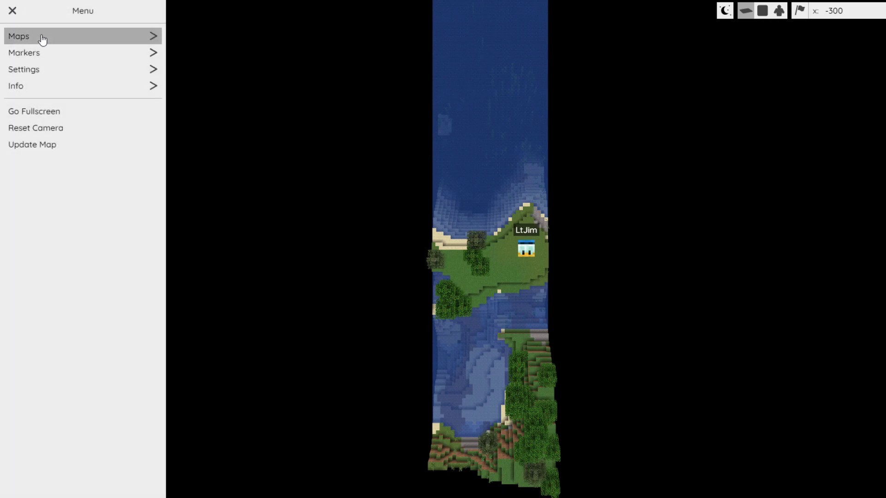
left_click(18, 35)
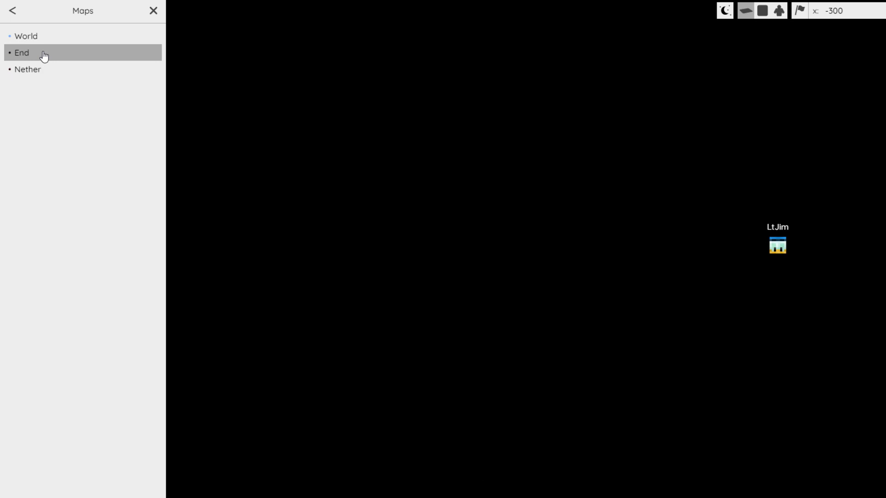
left_click(12, 10)
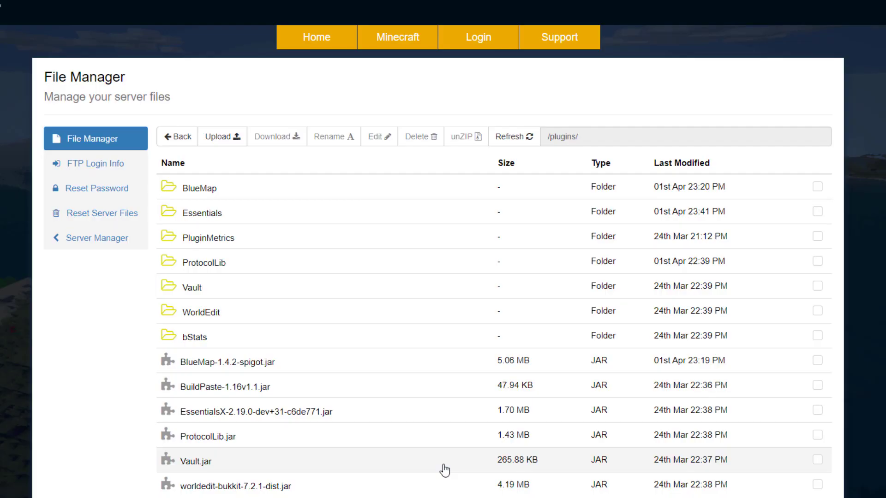
mouse_move(273, 381)
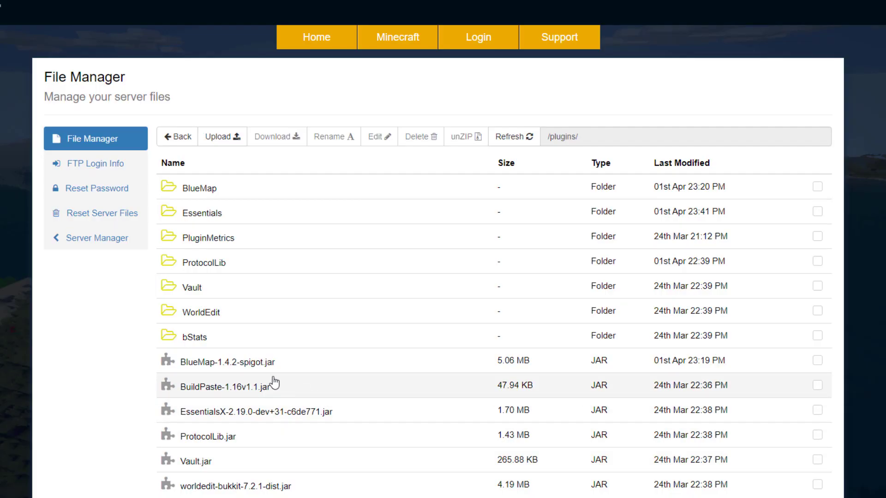
mouse_move(208, 182)
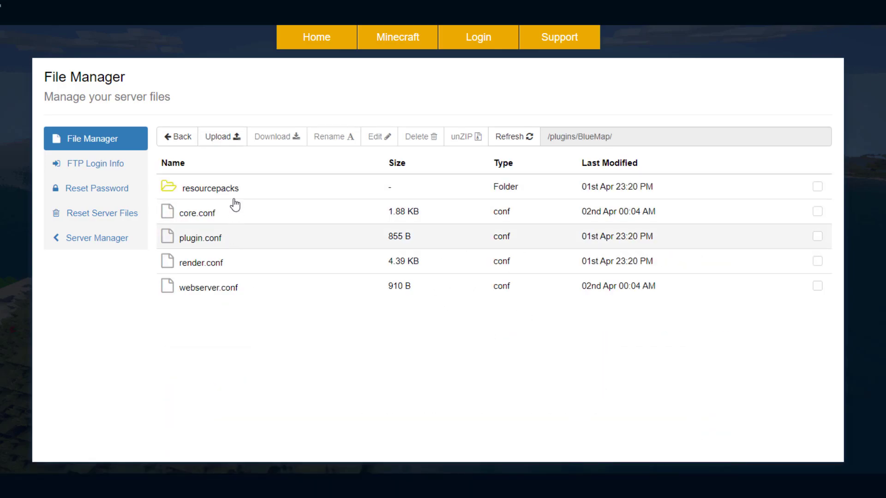
mouse_move(237, 215)
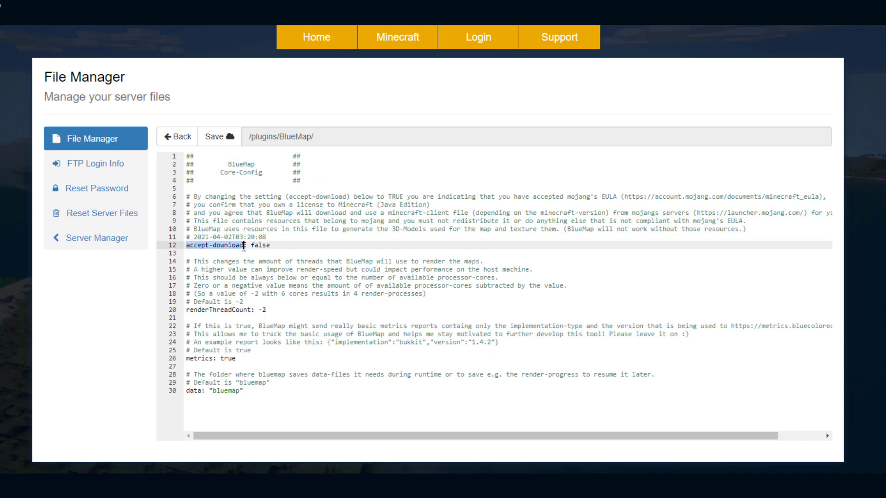
Step: Set accept-download to true in core.conf and save it
double_click(260, 245)
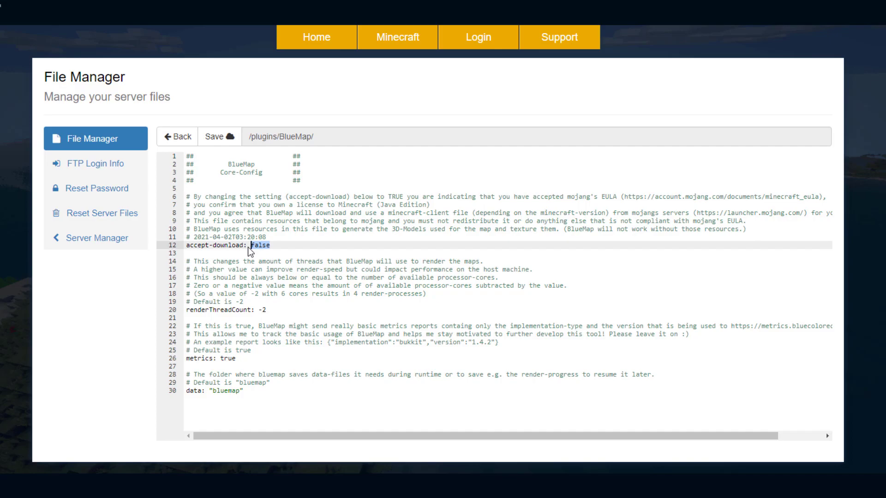
type("true")
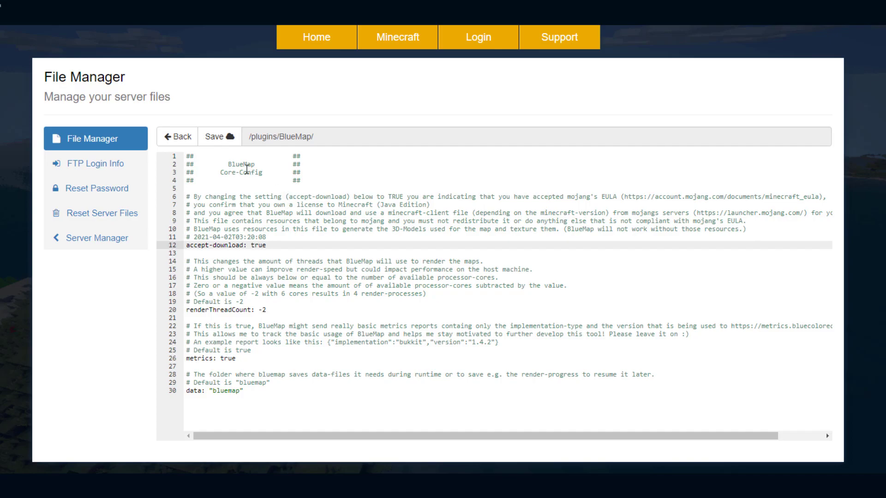
left_click(218, 137)
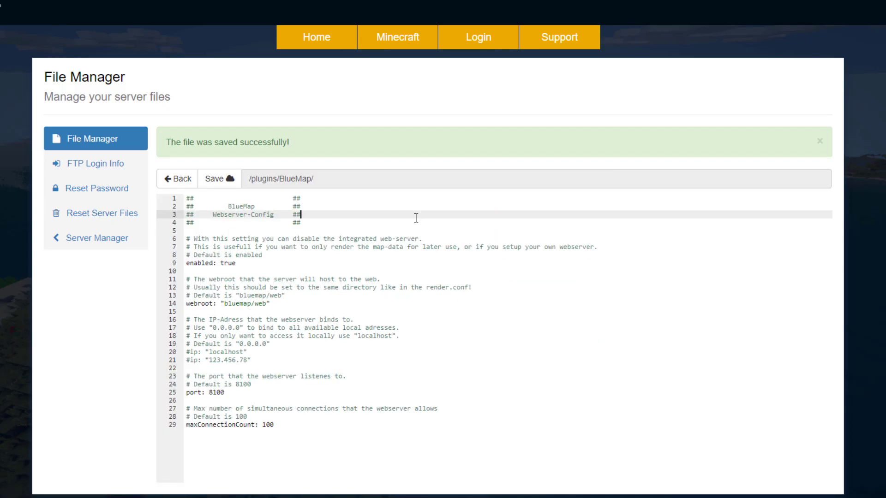
mouse_move(225, 356)
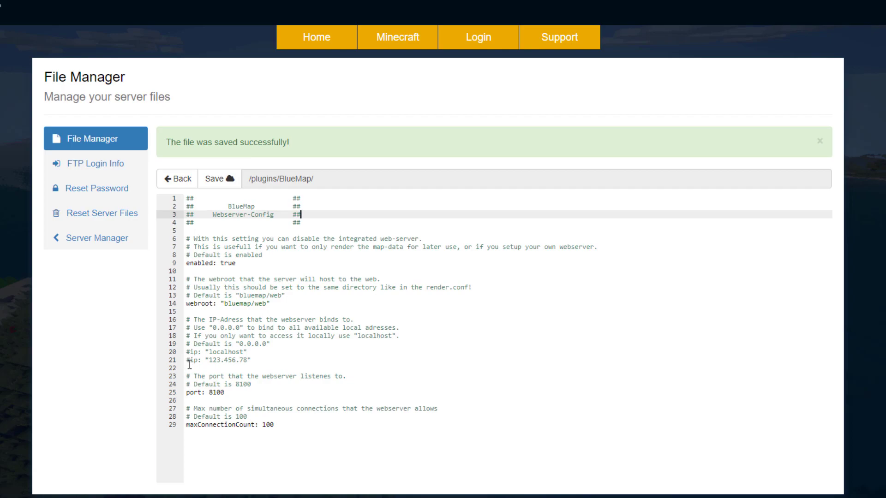
Step: Uncomment the ip line in webserver.conf, set it to videotutorials.serverminer.com and save
left_click(190, 361)
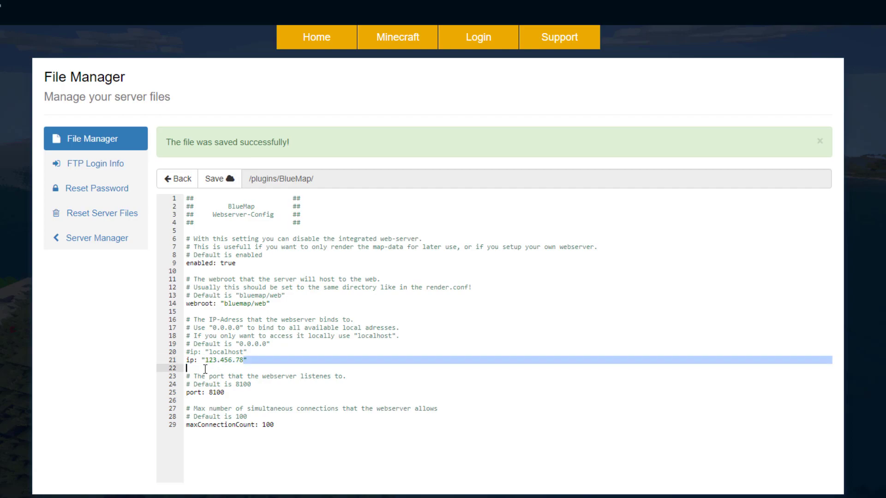
type("videotutorials.serverminer.com")
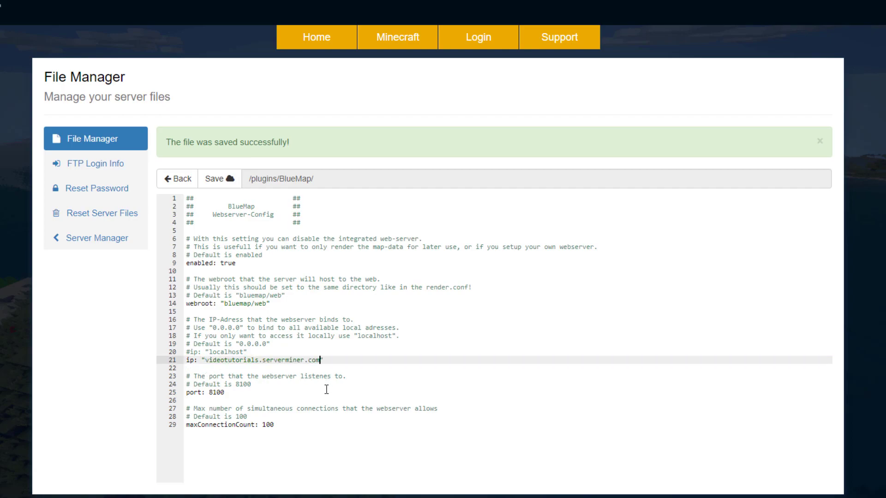
mouse_move(281, 379)
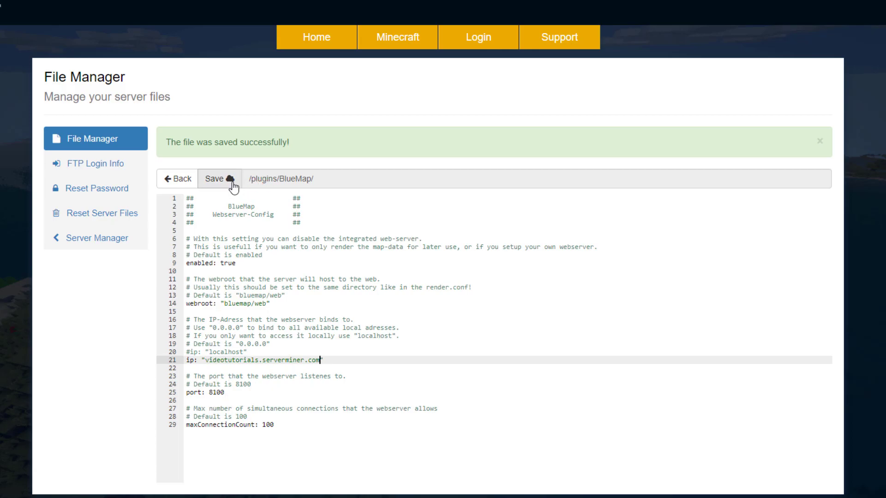
left_click(177, 178)
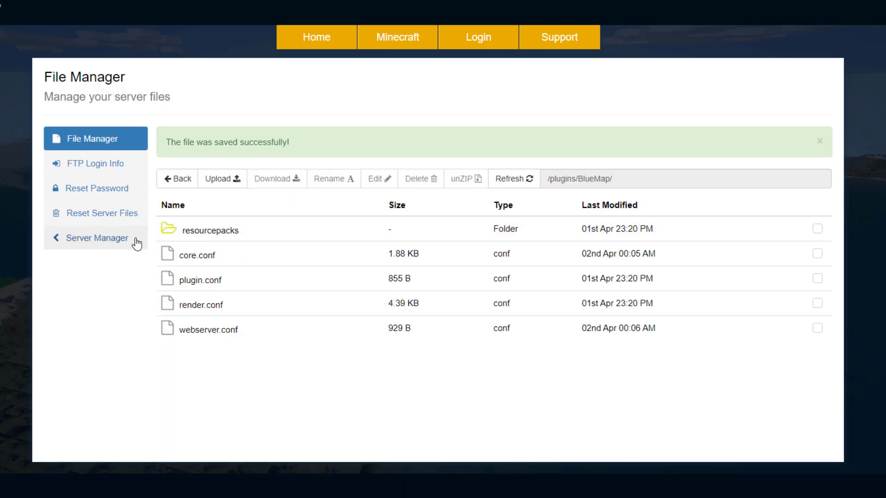
Step: Load videotutorials.serverminer.com in the Chrome address bar
left_click(67, 9)
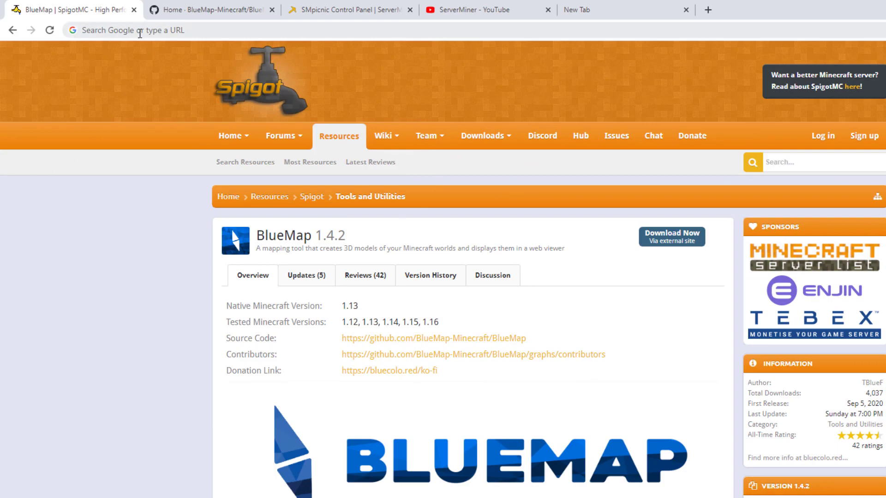
type("videotutorials.serverminer.com")
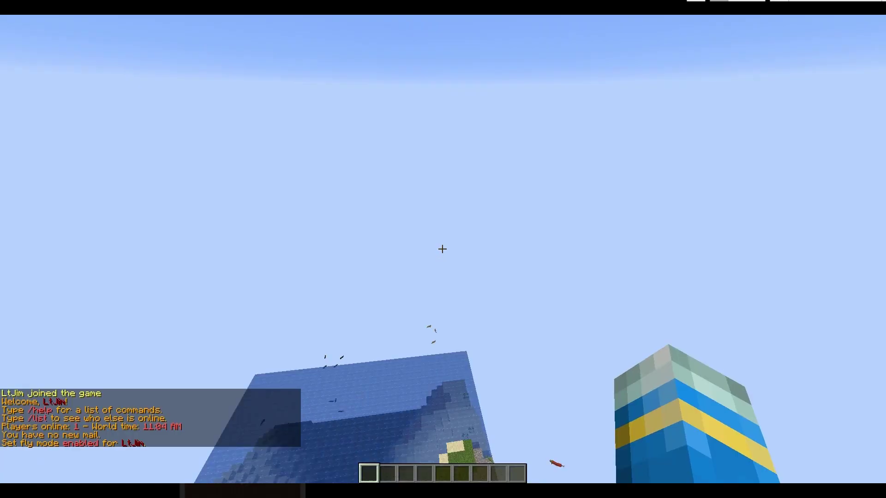
mouse_move(443, 249)
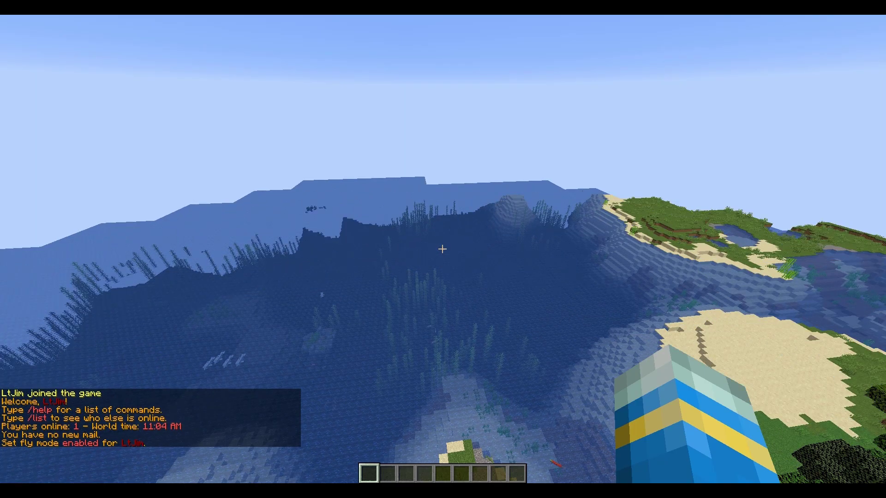
mouse_move(443, 249)
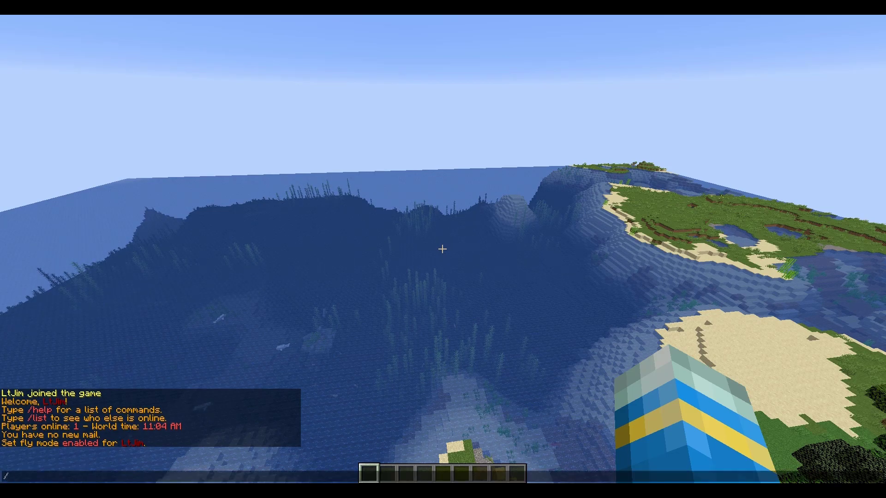
Step: Run /bluemap render in chat, then /bluemap to show render progress
type("/bluemap render")
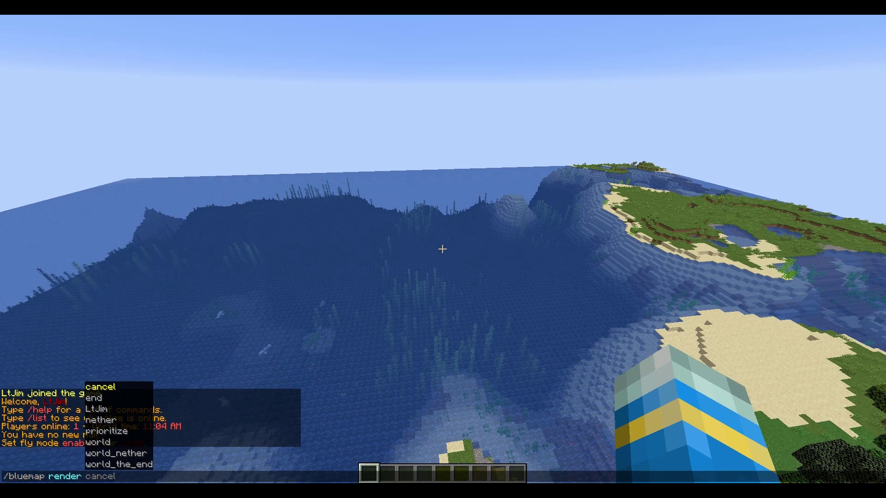
key("Return")
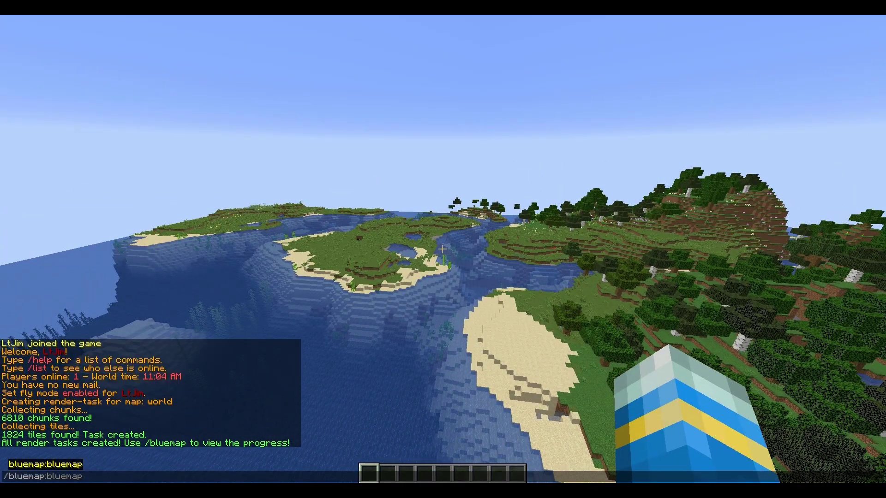
key("Return")
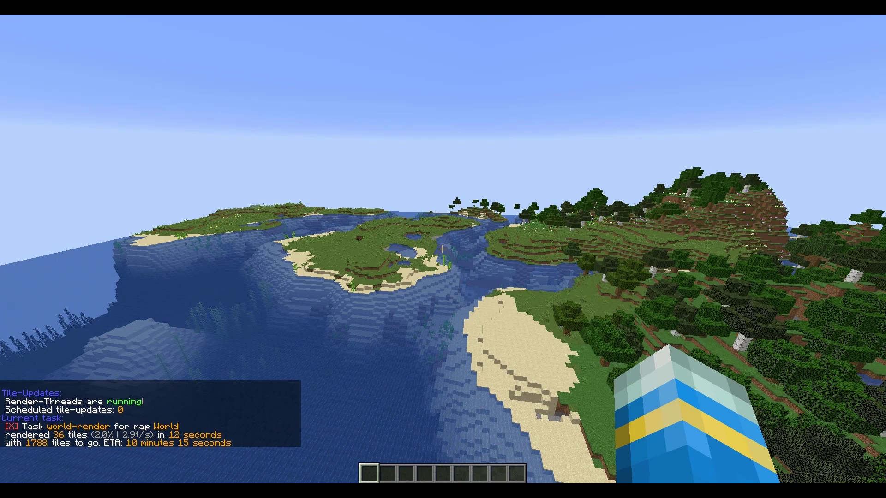
mouse_move(443, 249)
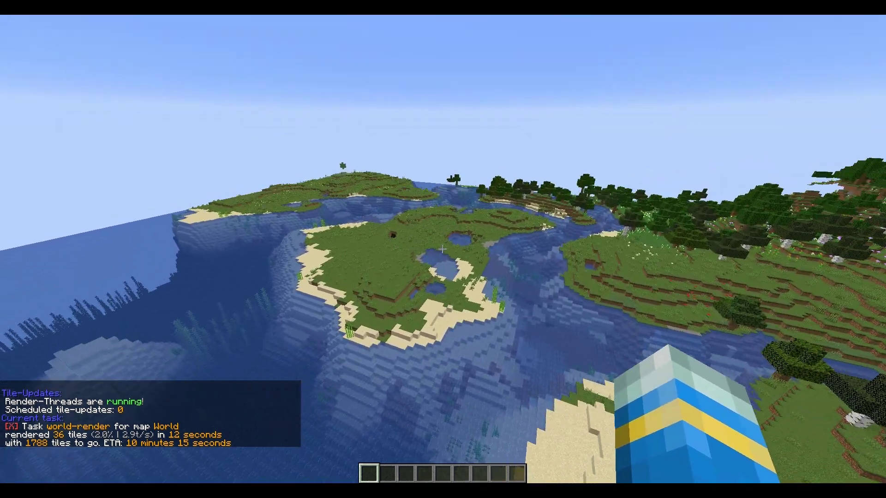
mouse_move(443, 249)
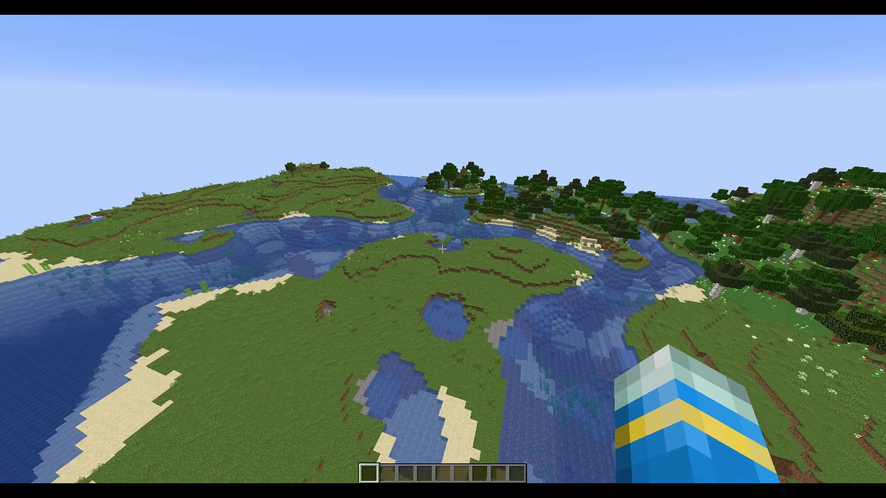
mouse_move(443, 249)
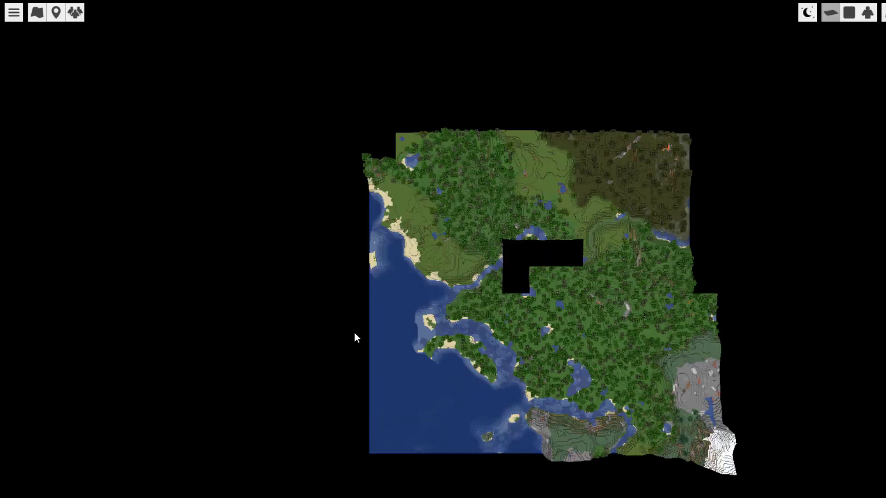
mouse_move(261, 127)
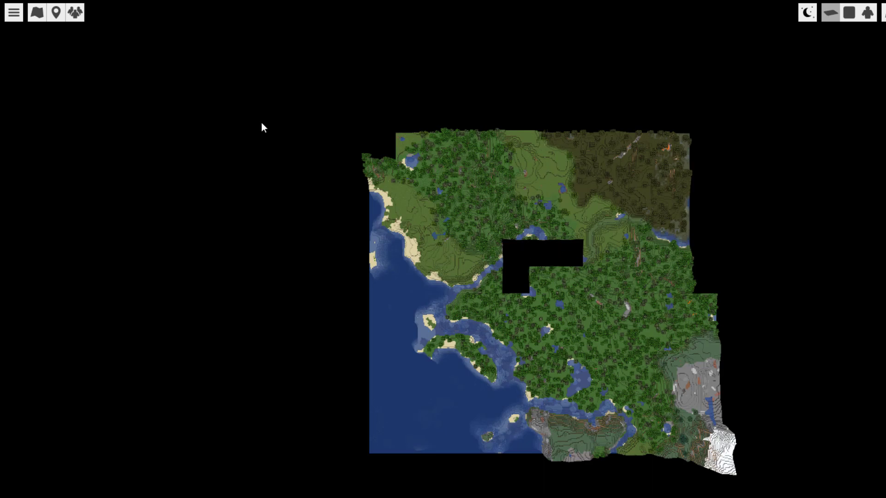
mouse_move(13, 12)
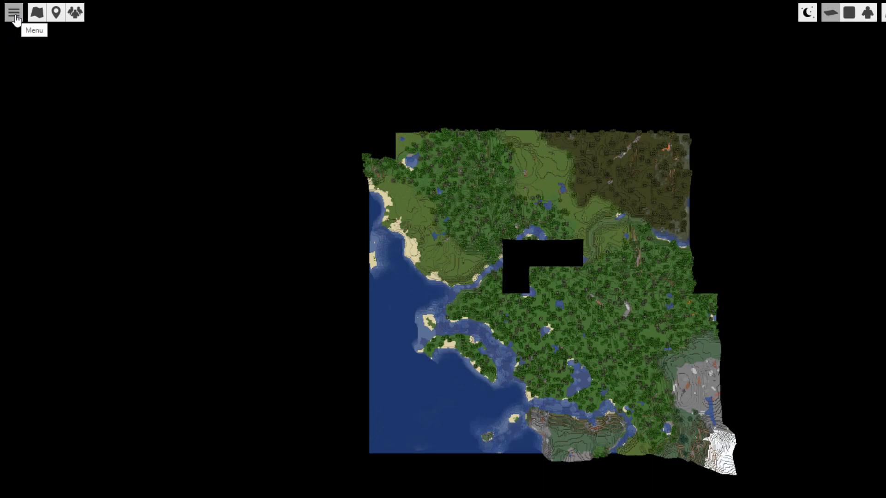
Step: Run Update Map from the menu a few times to show the newly rendered terrain
left_click(14, 12)
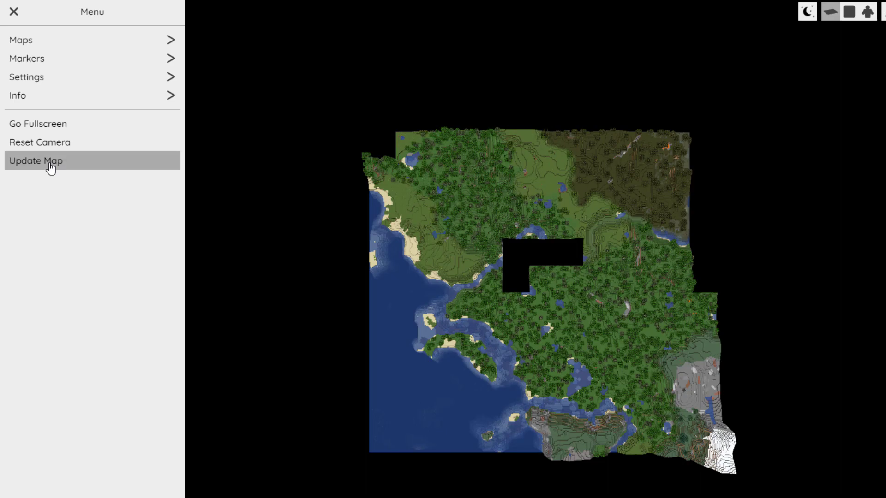
left_click(35, 161)
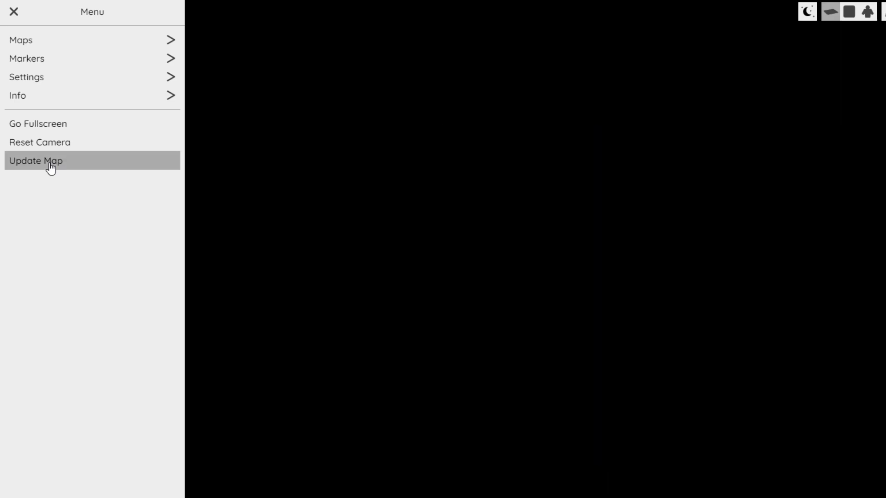
left_click(36, 160)
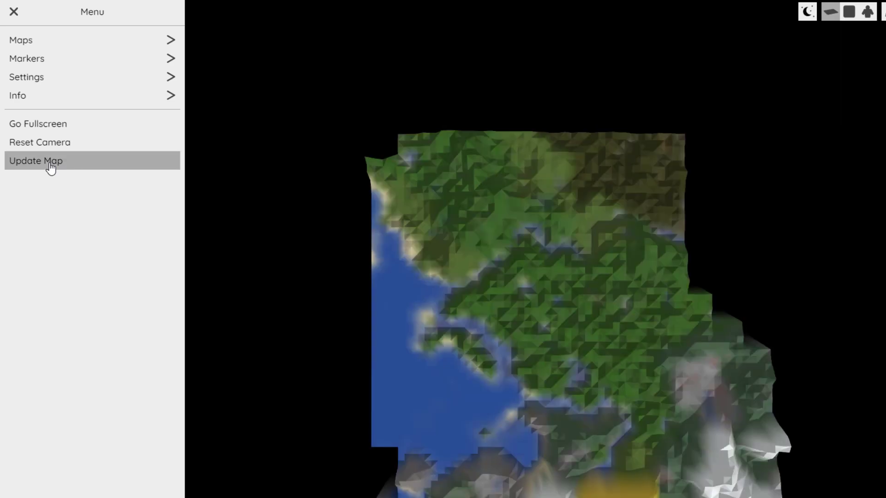
left_click(36, 161)
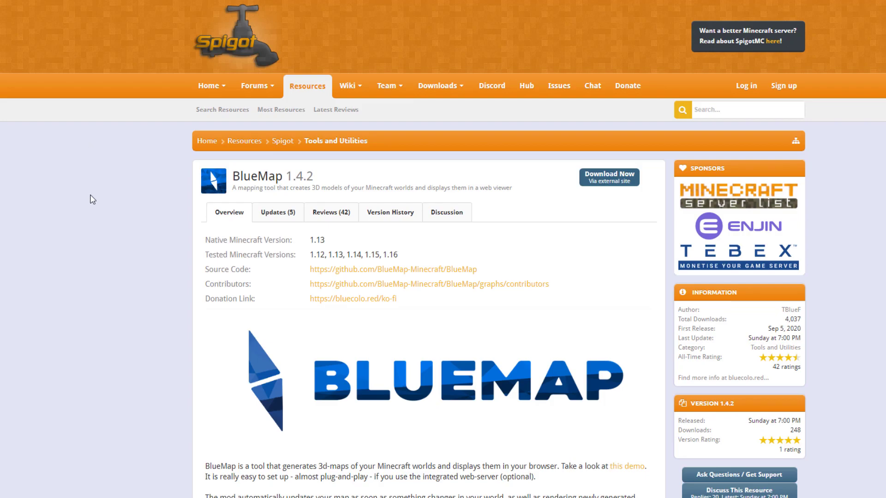
Step: Scroll the BlueMap Spigot page down to its Commands and Permissions section
scroll("down", 3)
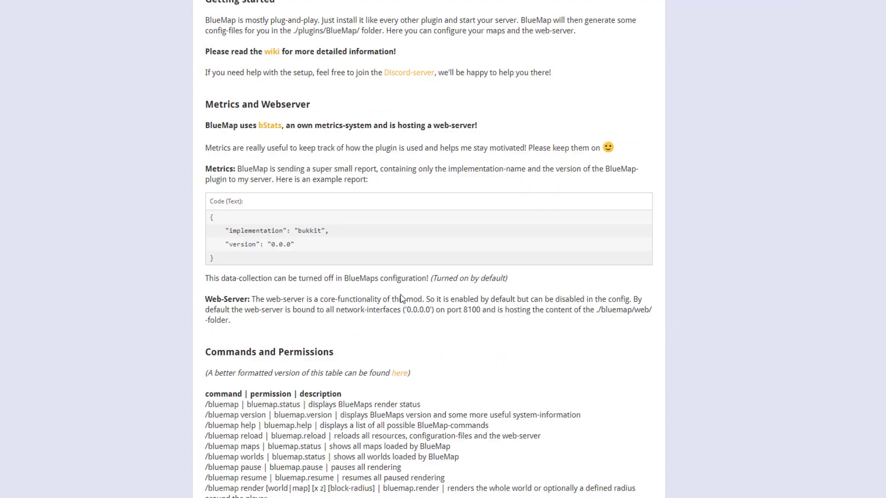
scroll("down", 3)
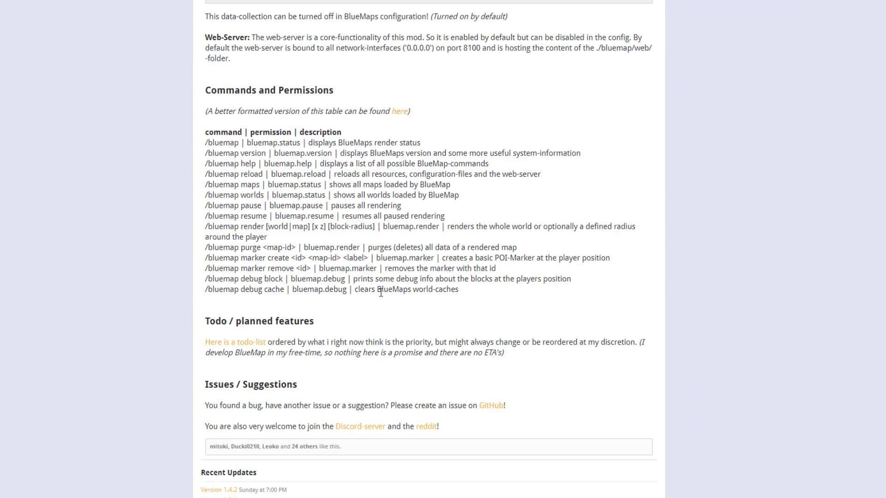
mouse_move(415, 371)
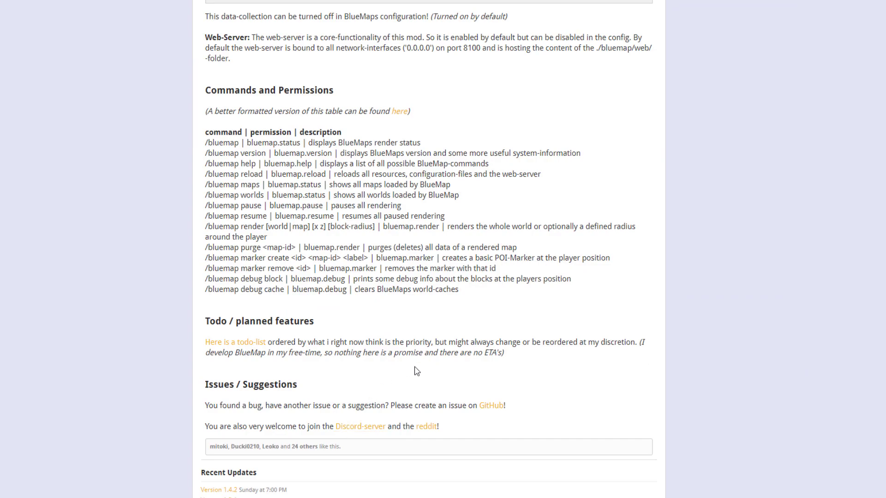